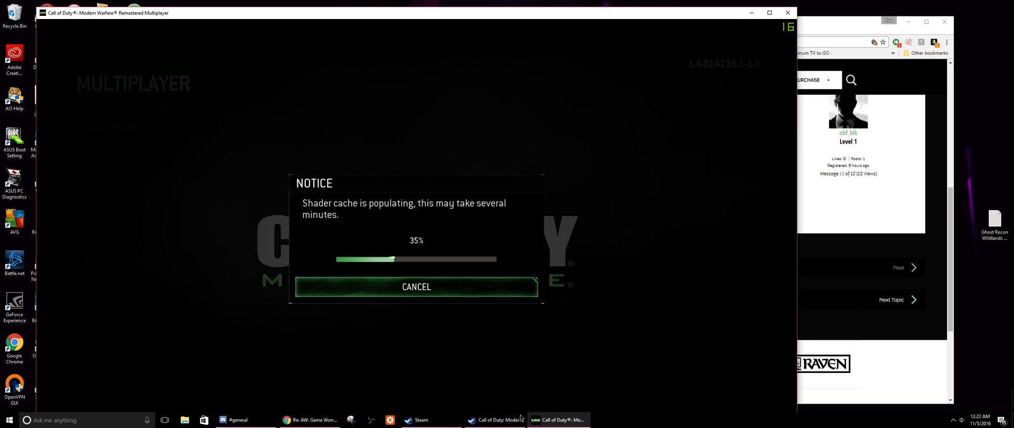
# Step: Minimize the Chrome forum window to reveal the game's 42% shader cache notice
pyautogui.click(495, 419)
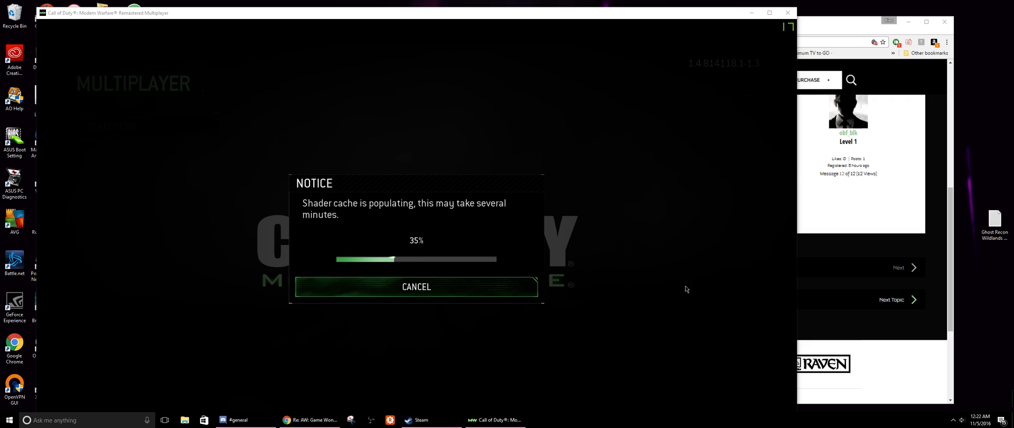
pyautogui.moveTo(306, 391)
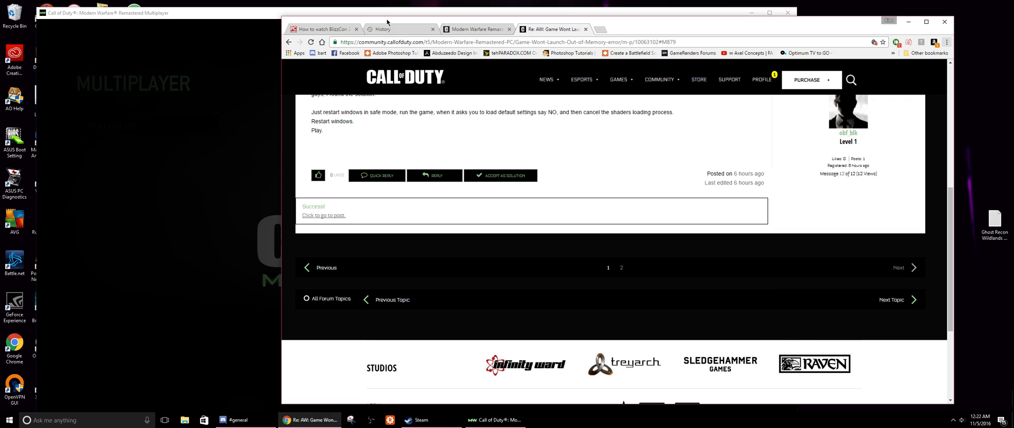
pyautogui.click(493, 420)
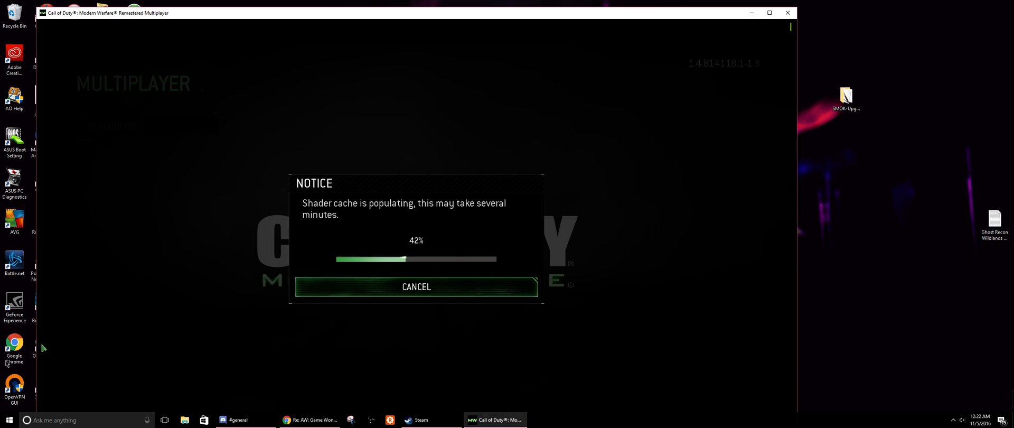
# Step: Search 'advance' in Cortana and open View advanced system settings
pyautogui.click(9, 420)
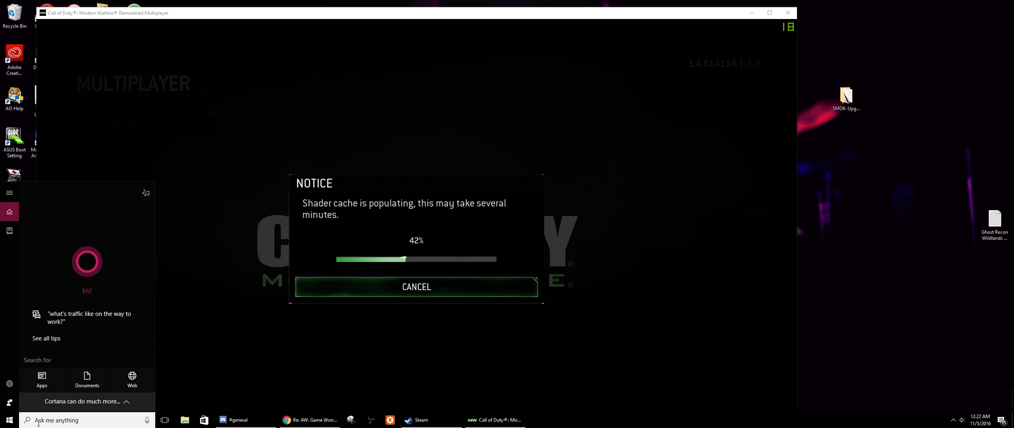
pyautogui.write('advance')
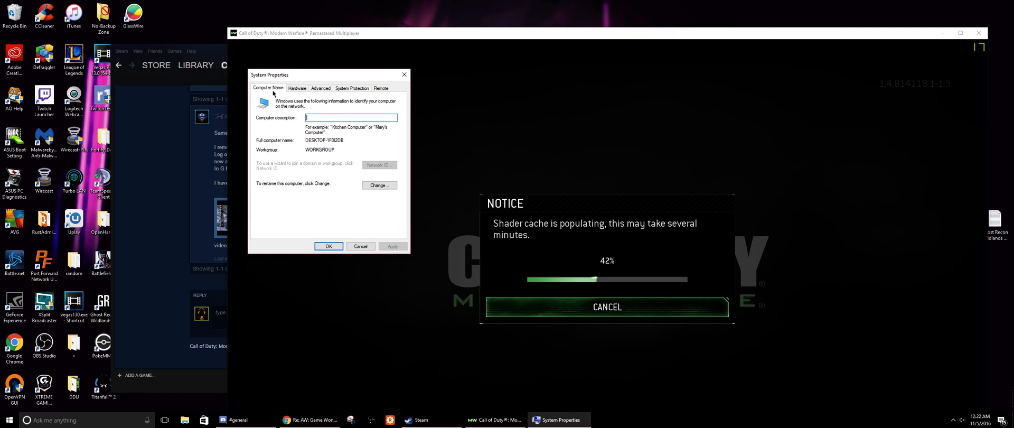
# Step: Open Performance Options' Advanced tab showing the 14208 MB total paging file size
pyautogui.click(321, 88)
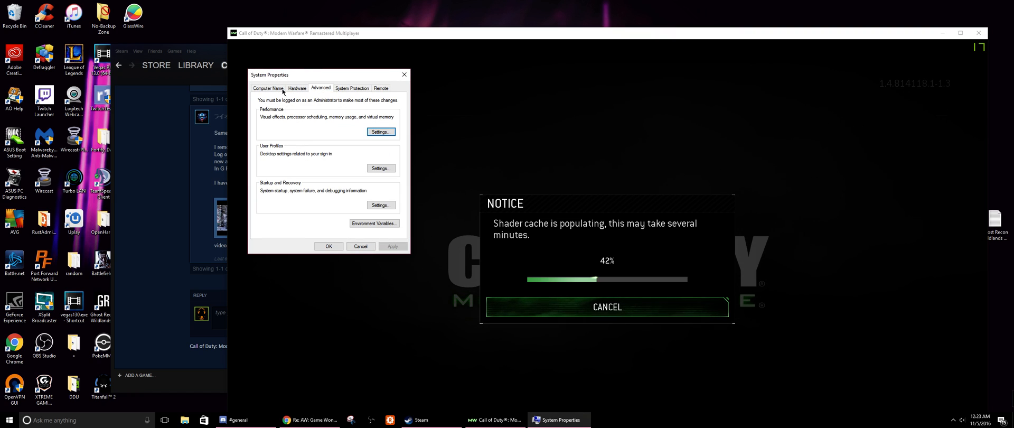
pyautogui.click(379, 131)
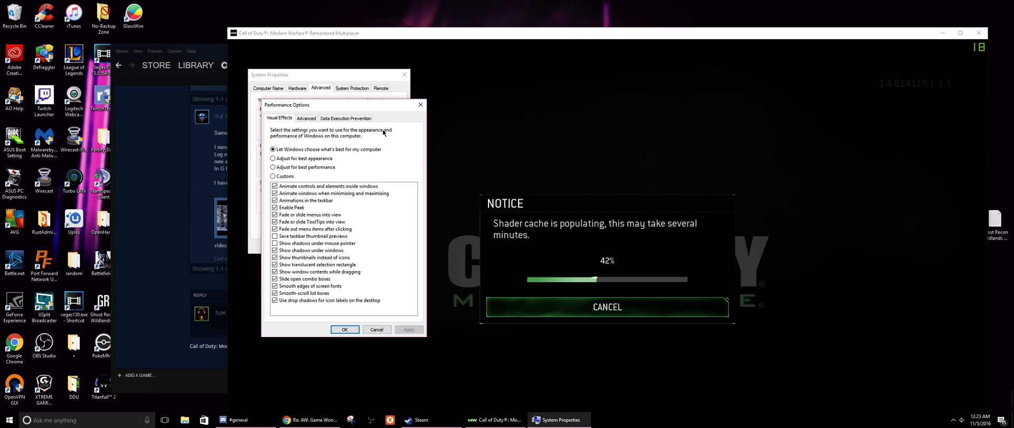
pyautogui.click(306, 118)
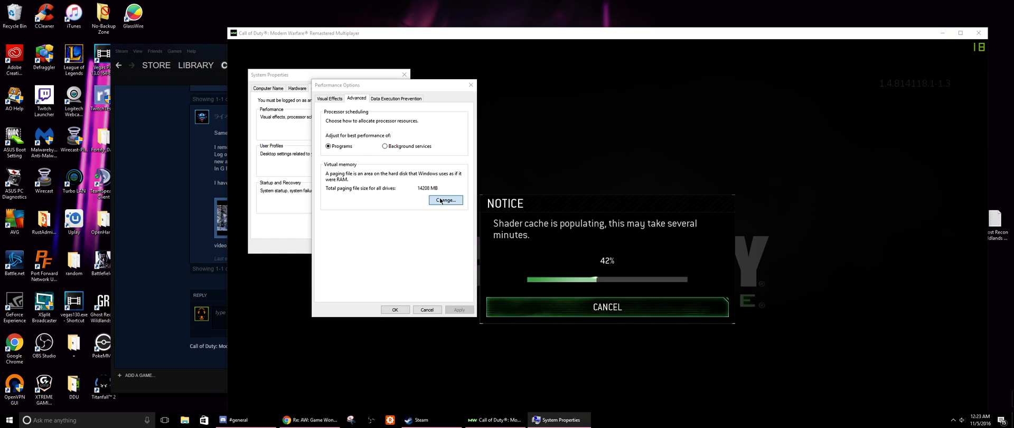
# Step: Set a custom paging file on drive E: 8000 MB initial, 30000 MB maximum
pyautogui.click(444, 199)
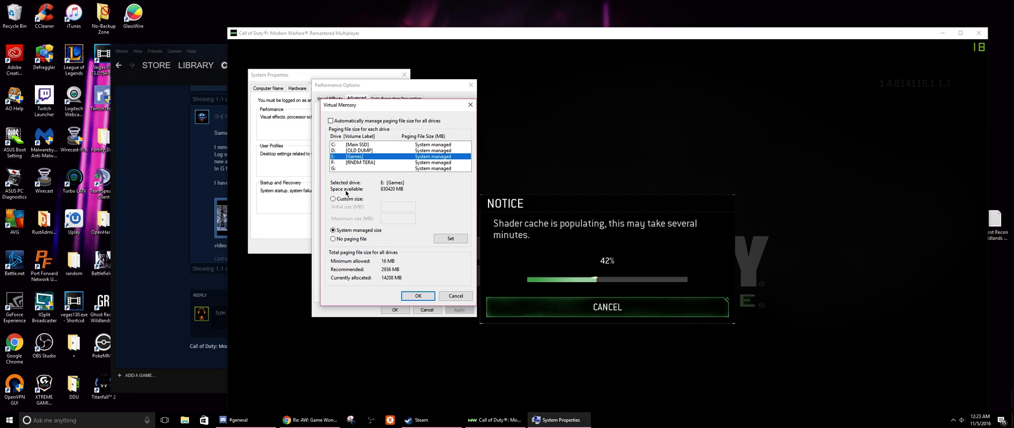
pyautogui.click(333, 198)
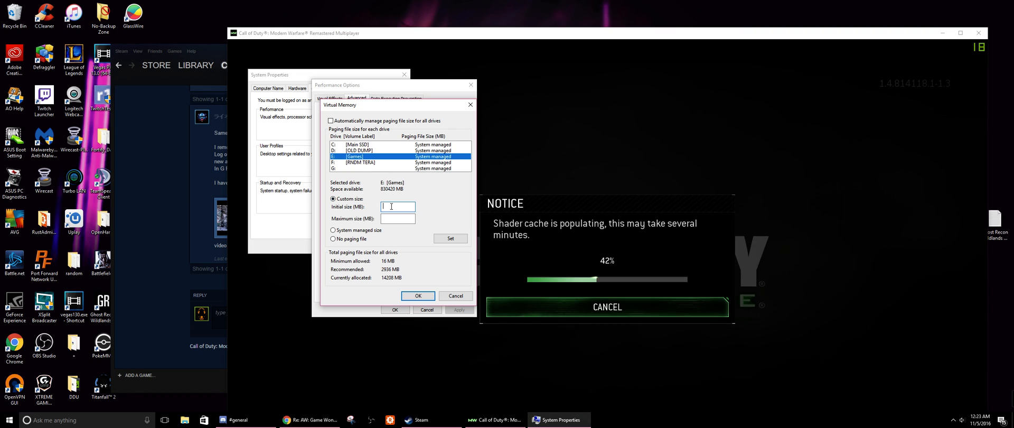
pyautogui.write('8000')
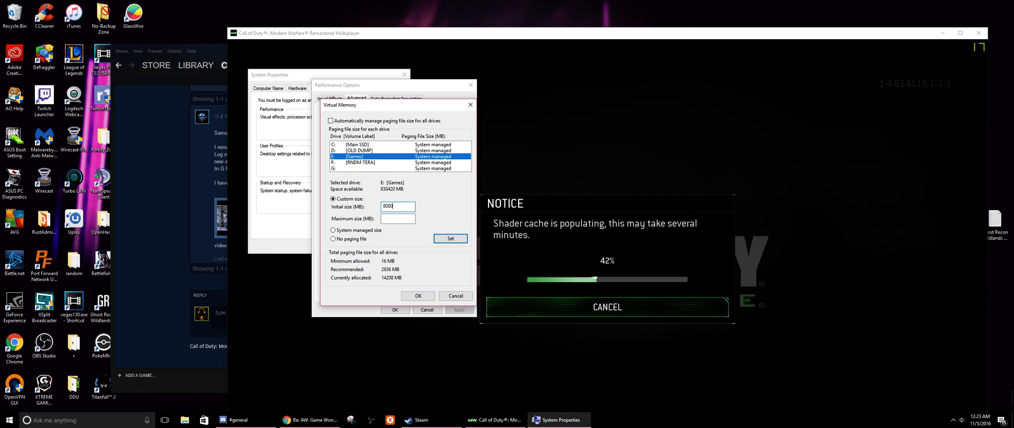
pyautogui.click(396, 219)
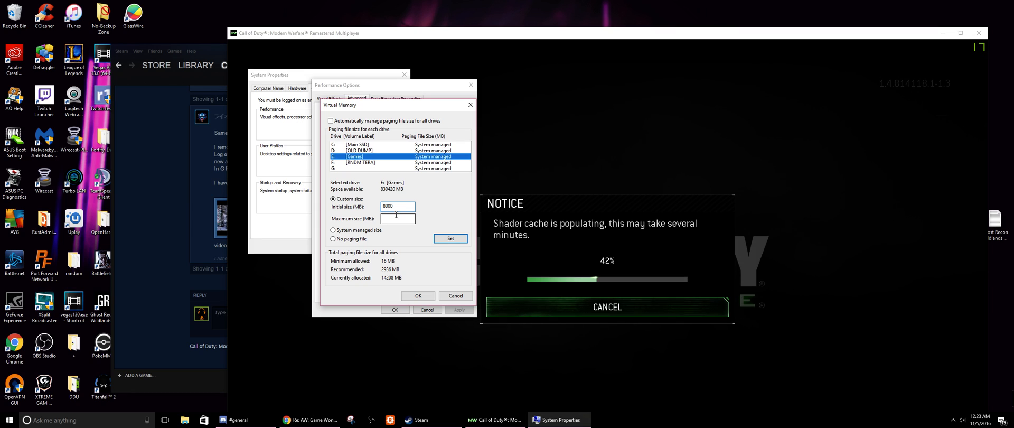
pyautogui.click(397, 218)
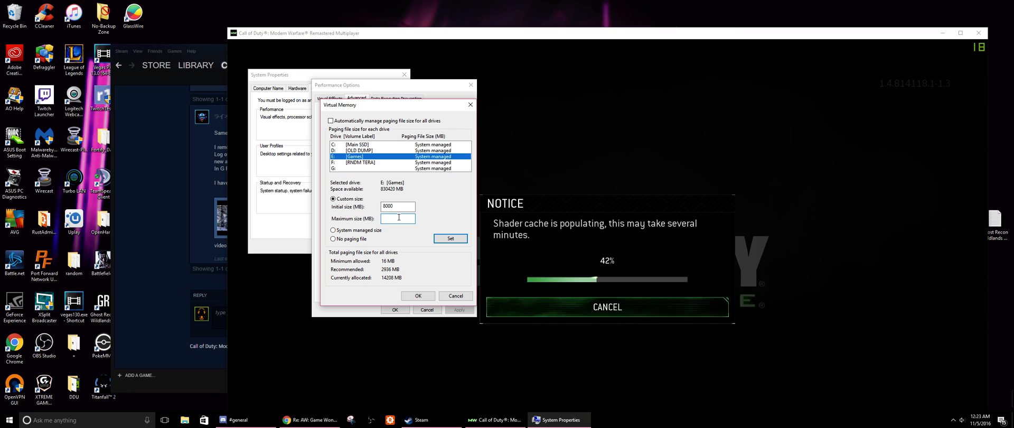
pyautogui.write('30000')
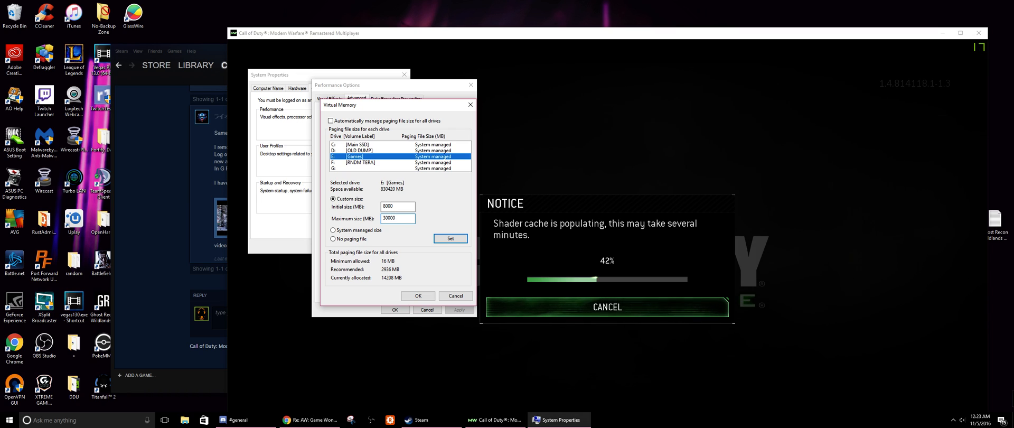
pyautogui.click(417, 295)
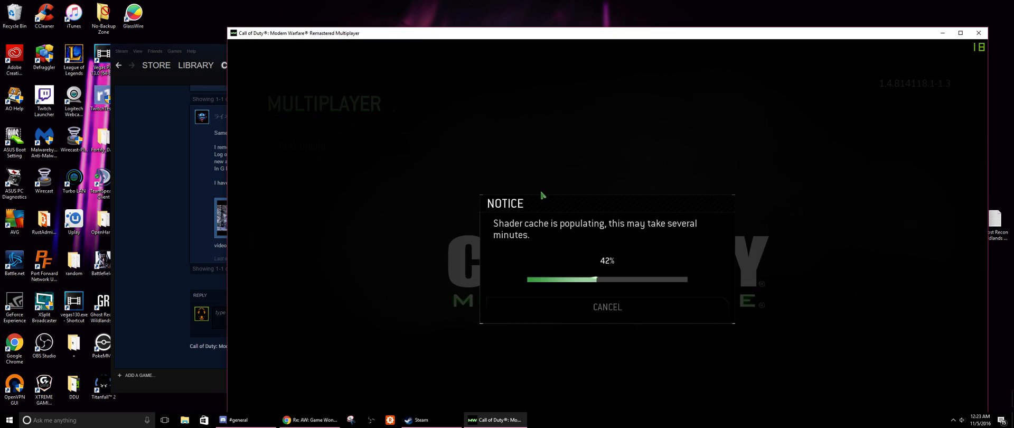
pyautogui.moveTo(606, 178)
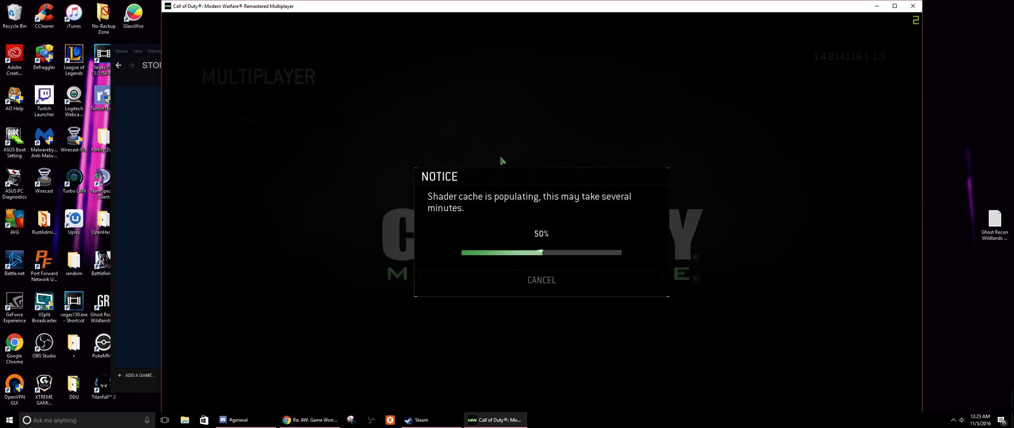
pyautogui.moveTo(588, 184)
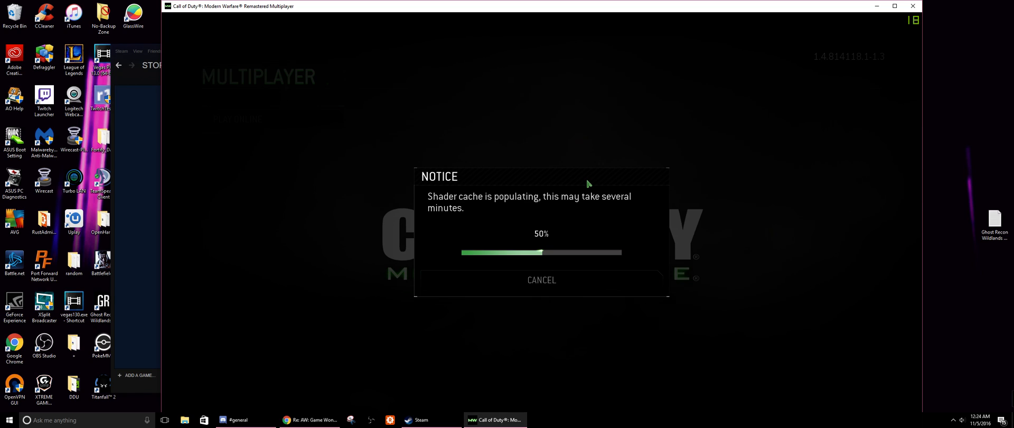
pyautogui.moveTo(542, 187)
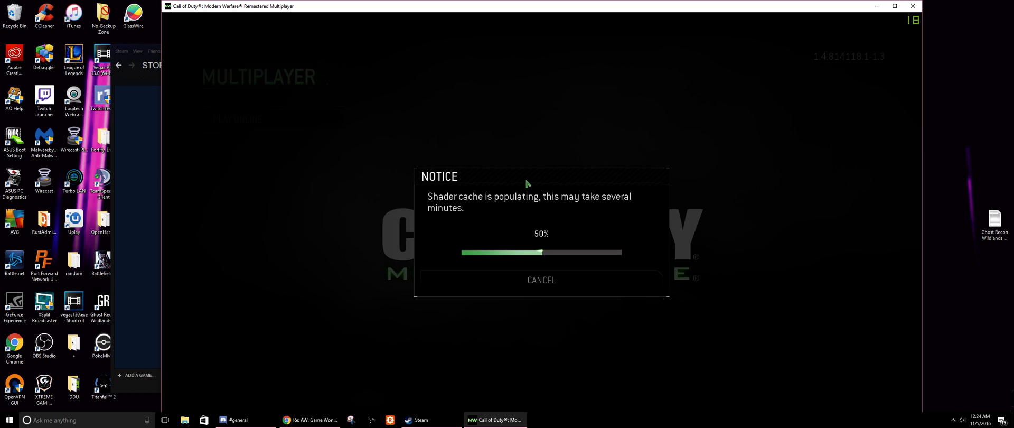
pyautogui.moveTo(530, 196)
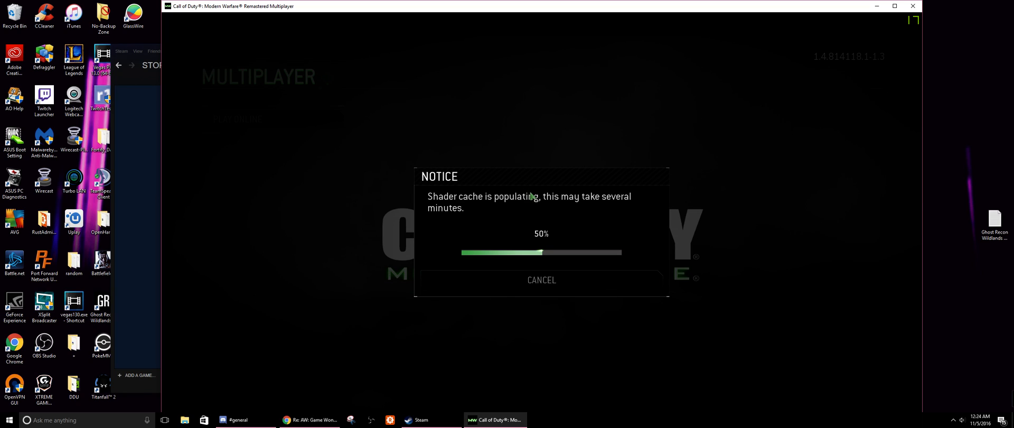
pyautogui.moveTo(287, 145)
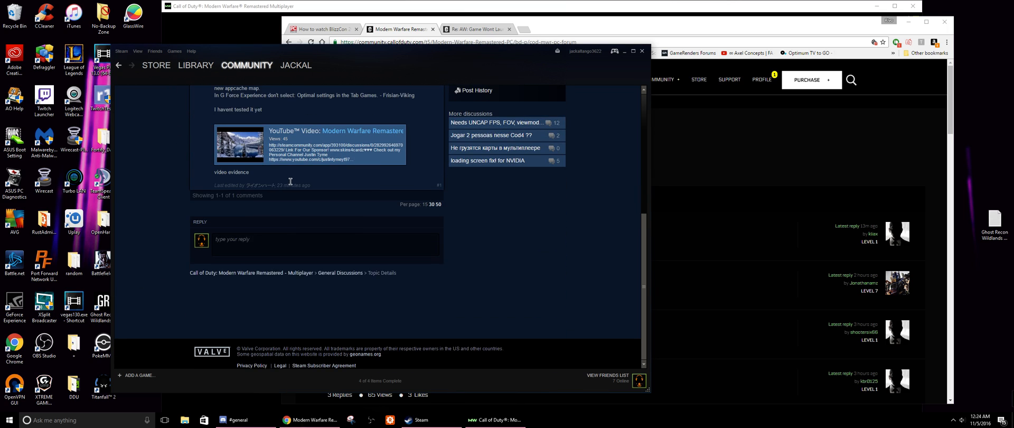
pyautogui.scroll(3)
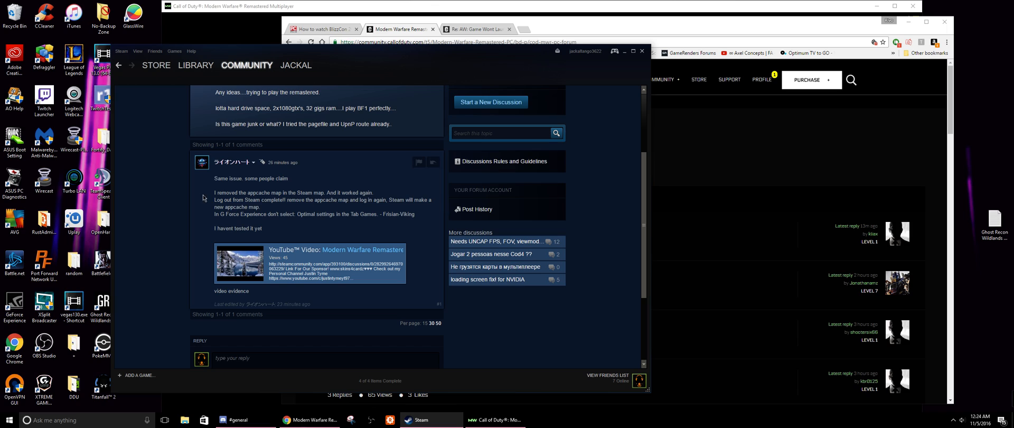
pyautogui.click(493, 419)
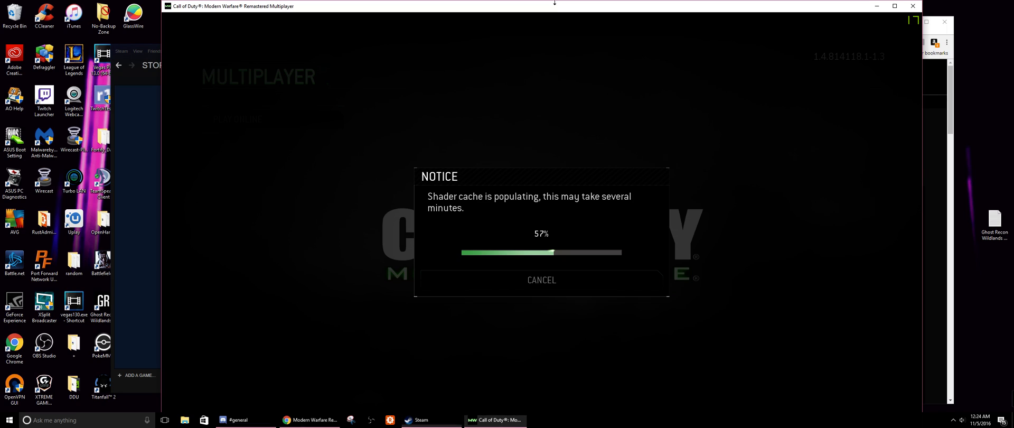
pyautogui.moveTo(501, 186)
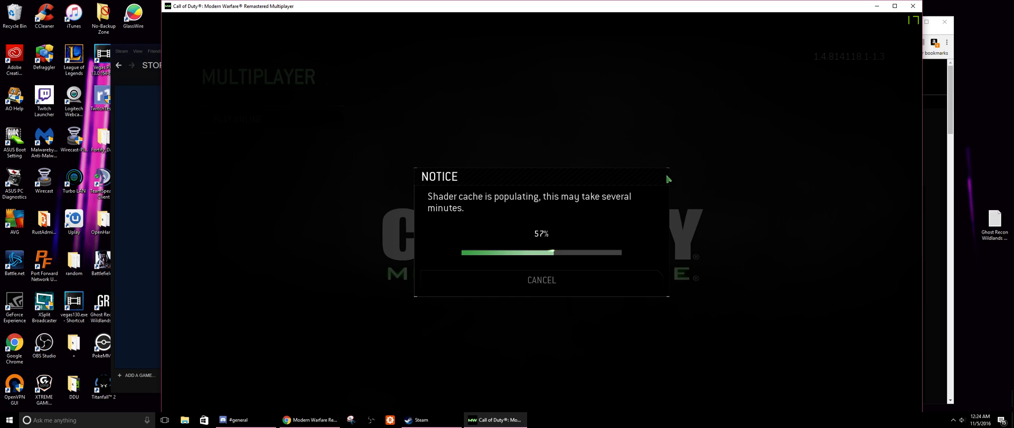
pyautogui.moveTo(634, 185)
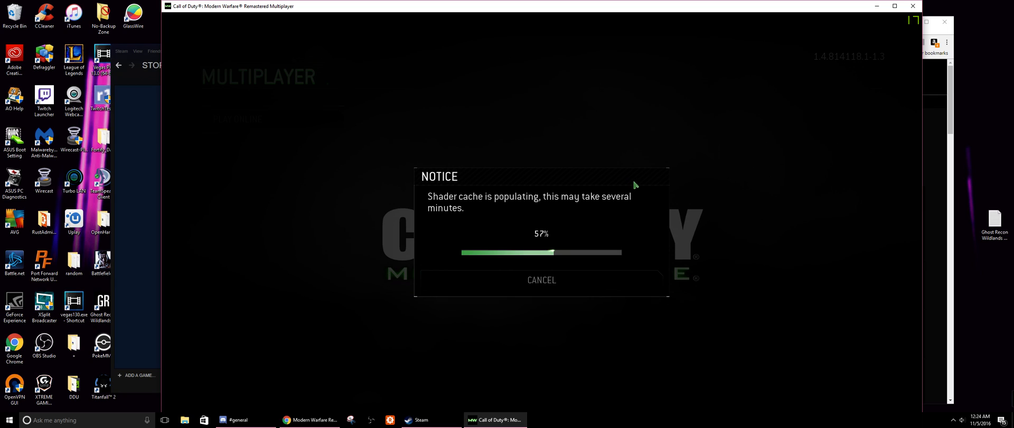
pyautogui.moveTo(588, 192)
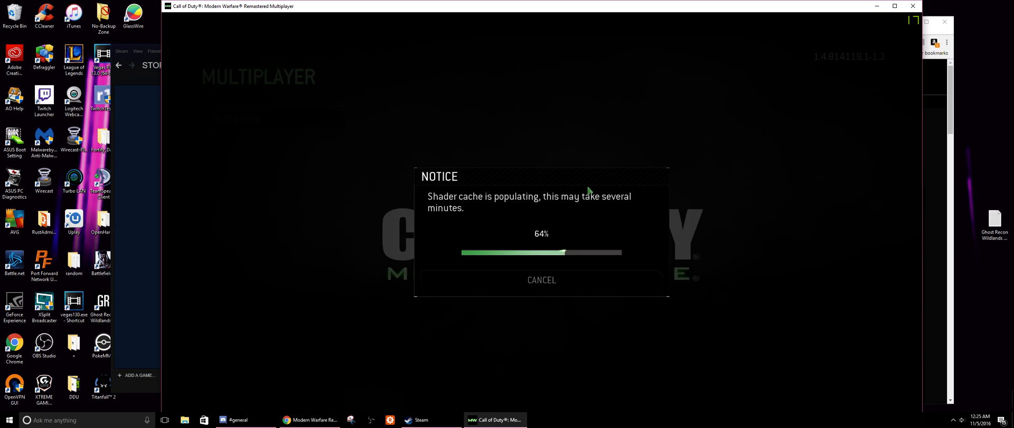
pyautogui.moveTo(284, 49)
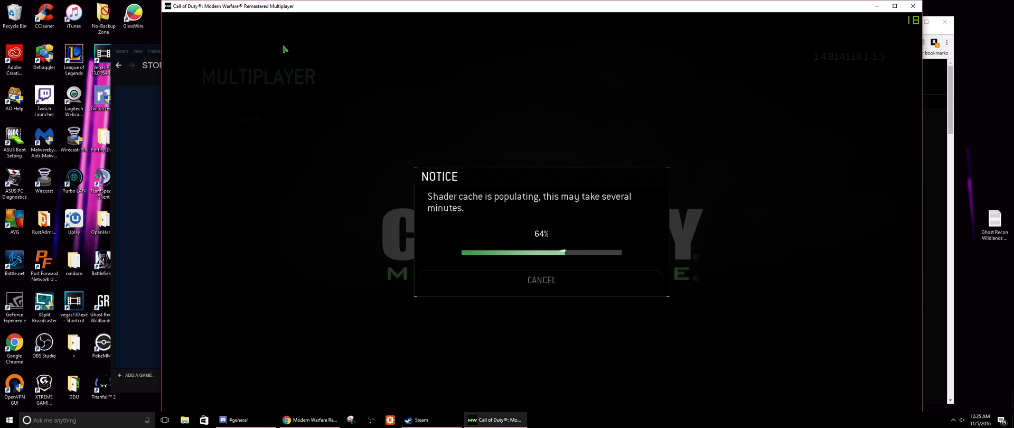
pyautogui.moveTo(510, 151)
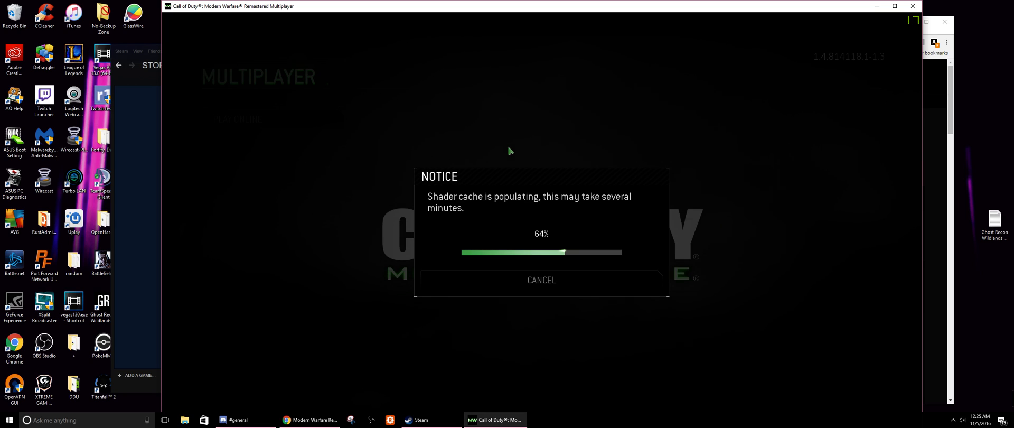
pyautogui.moveTo(573, 186)
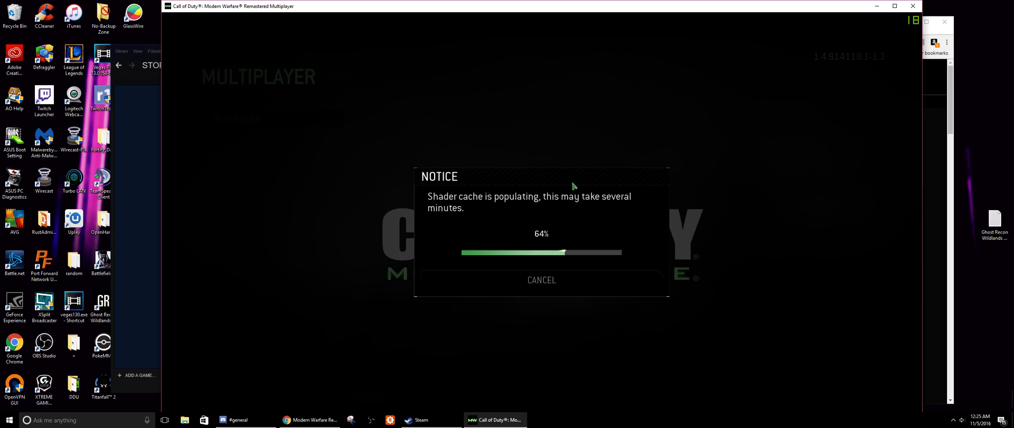
pyautogui.moveTo(574, 179)
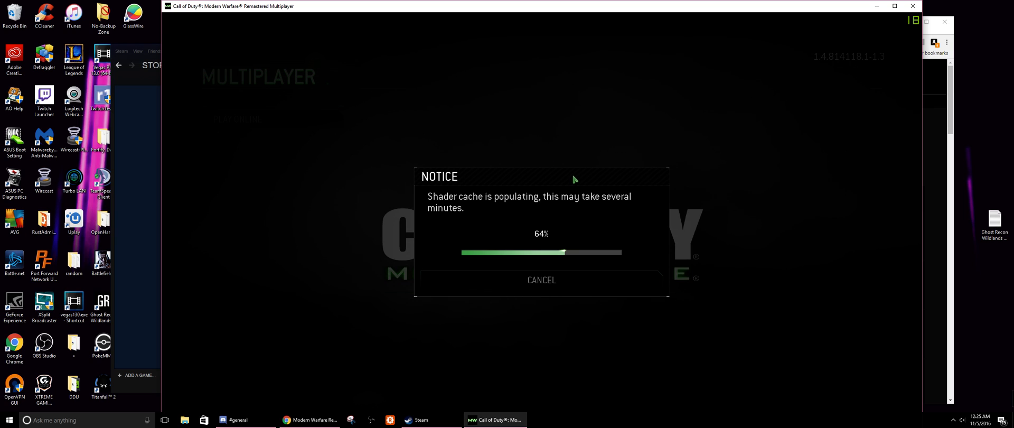
pyautogui.moveTo(667, 188)
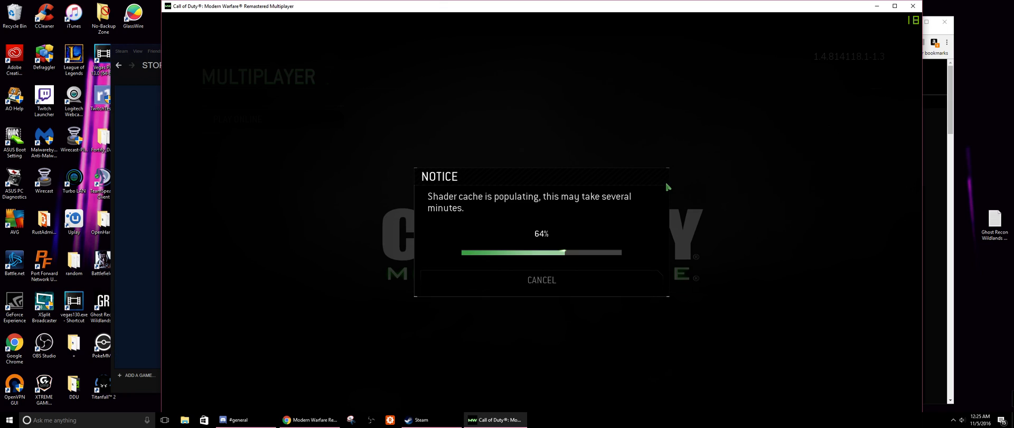
pyautogui.moveTo(736, 93)
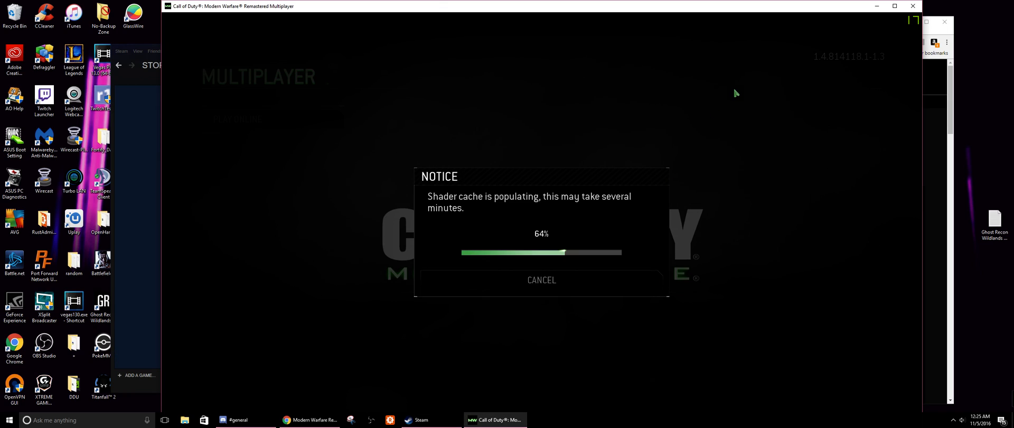